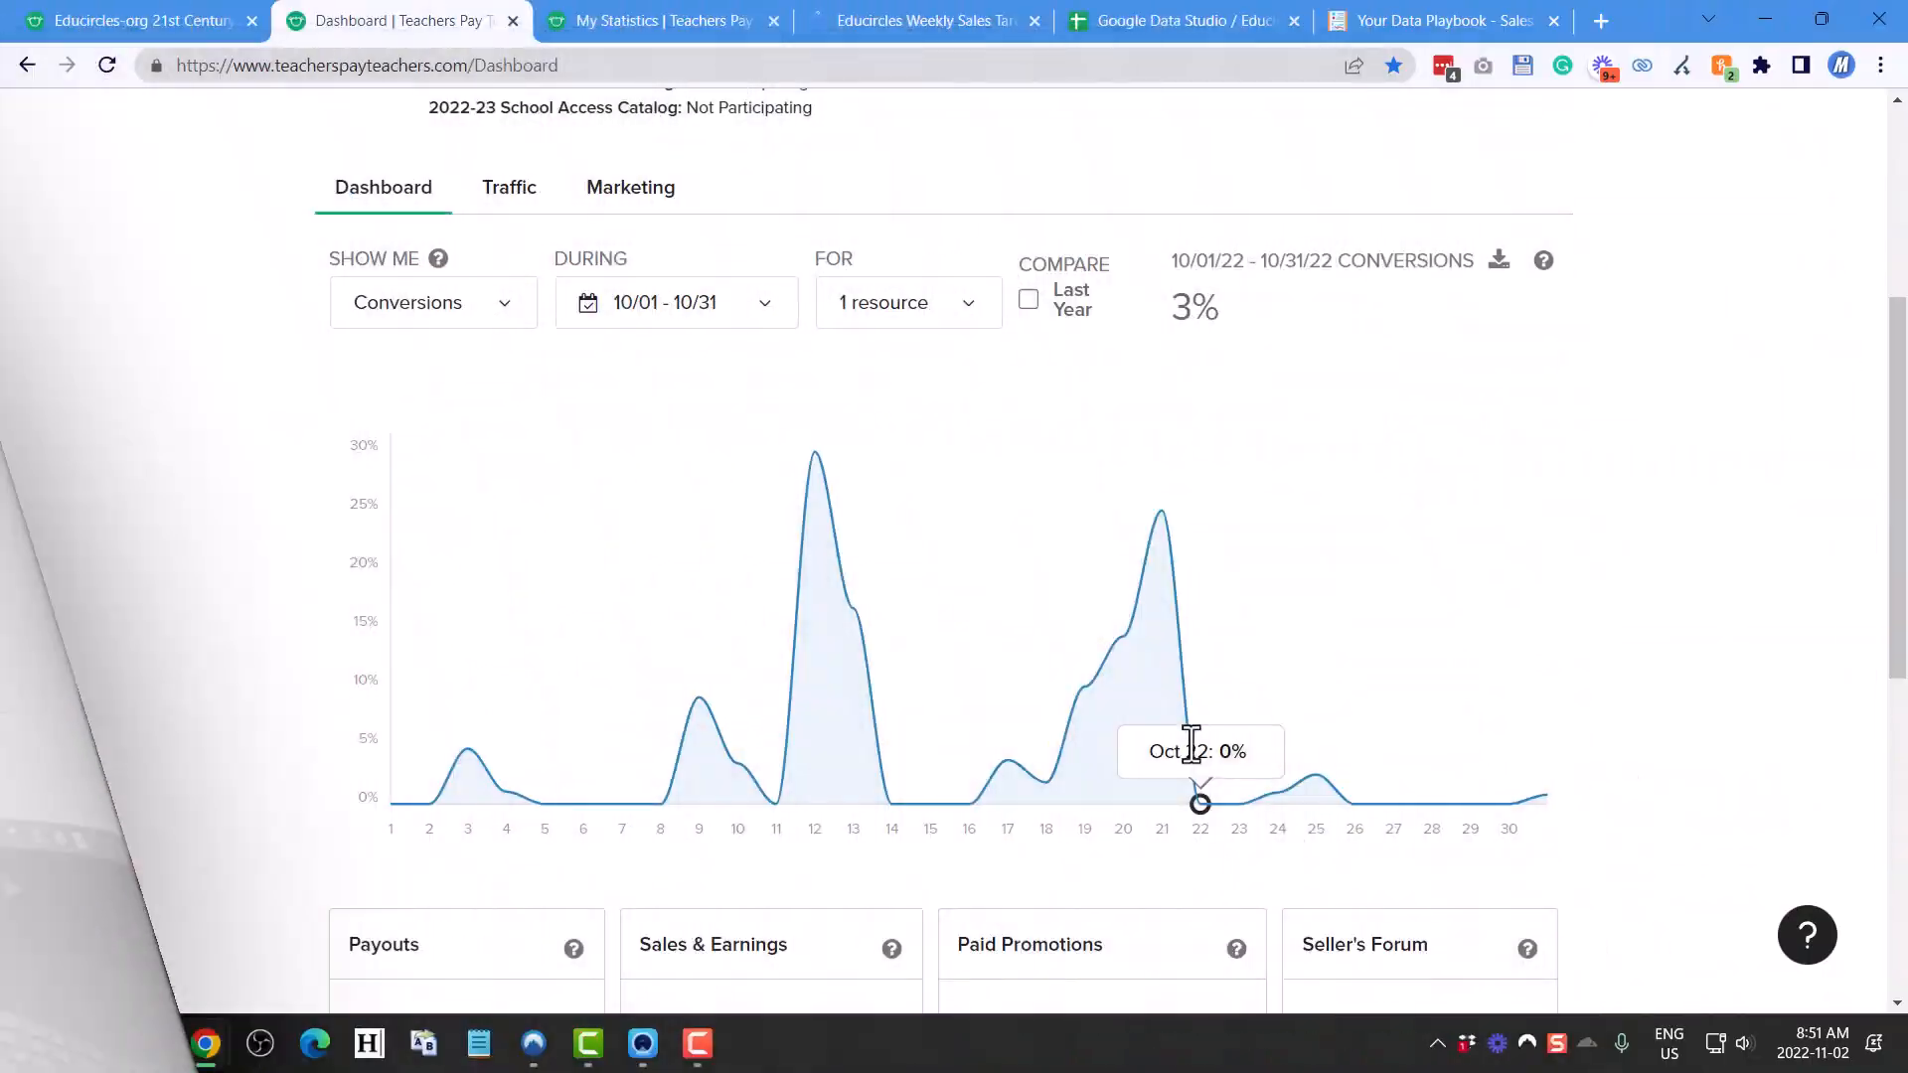
mouse_move(527, 337)
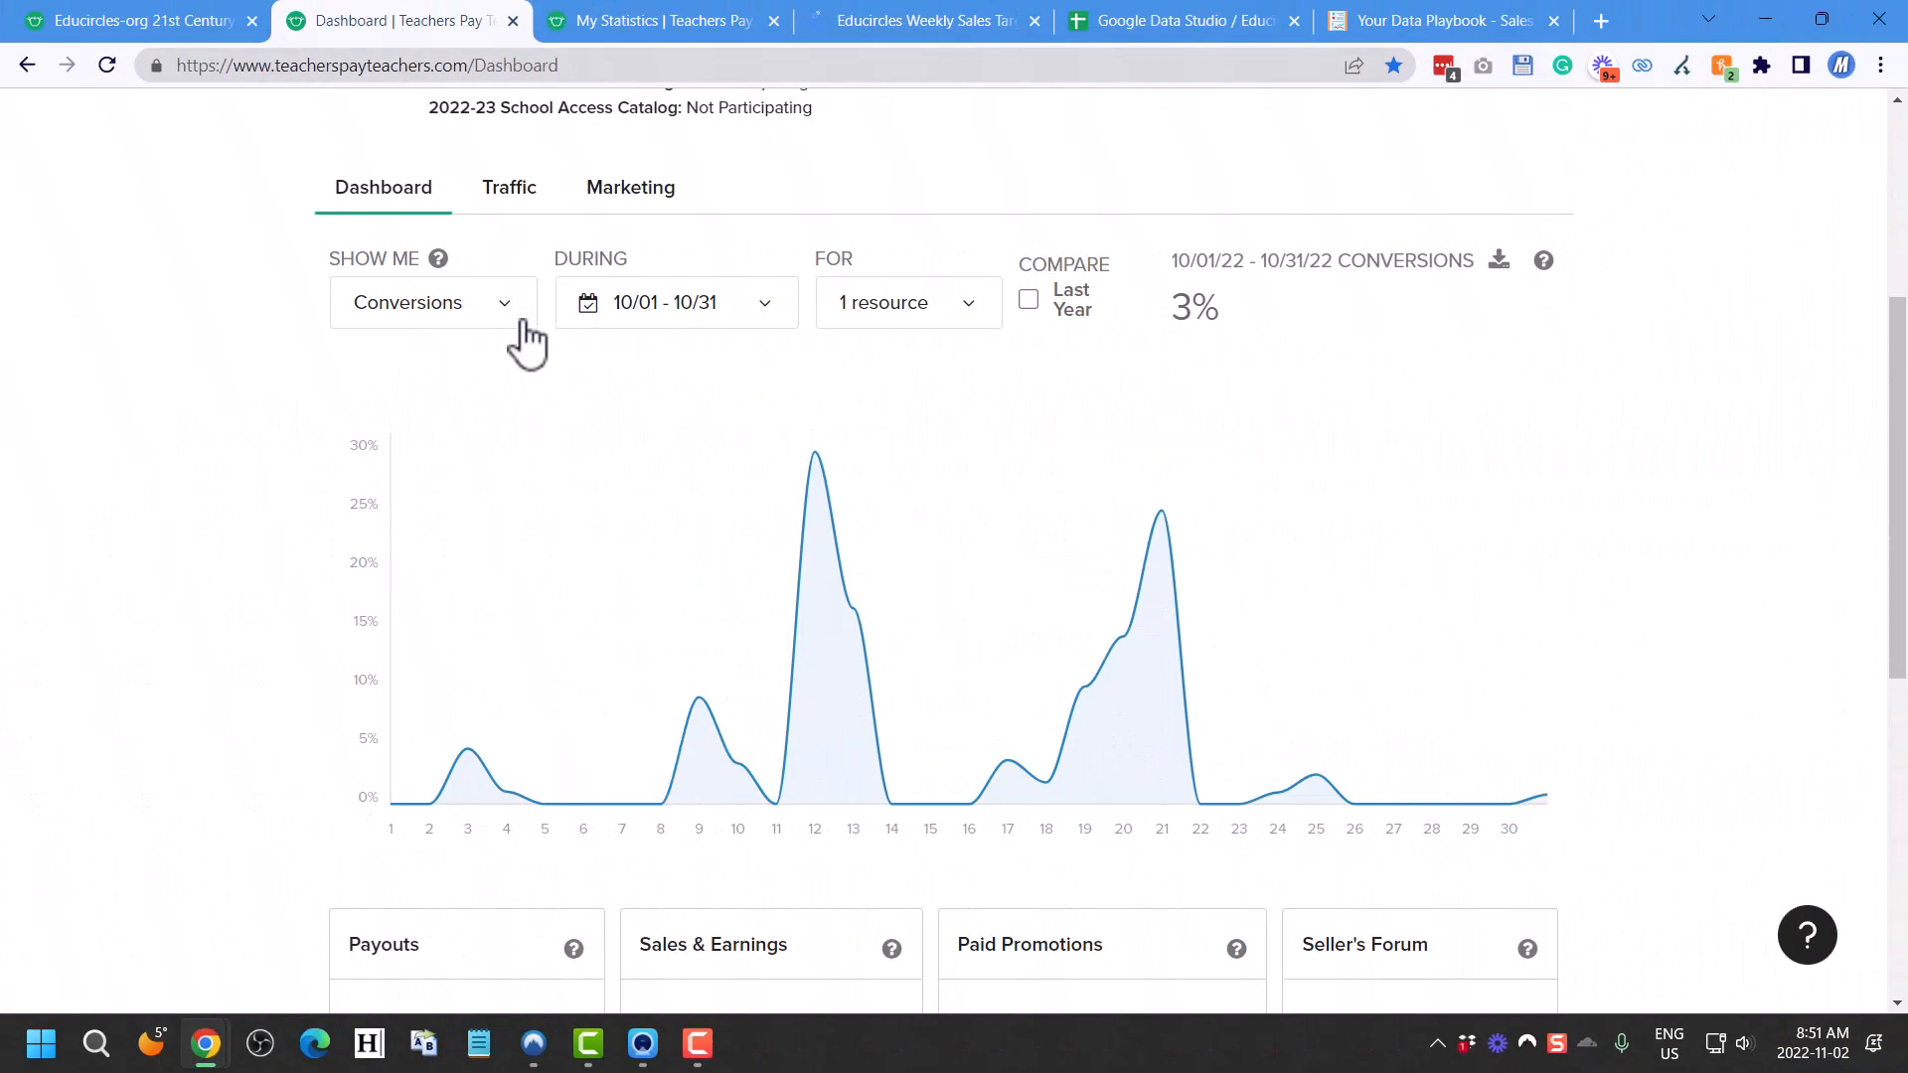
Expand the DURING 10/01 - 10/31 range to show preset periods and the calendar picker
click(676, 302)
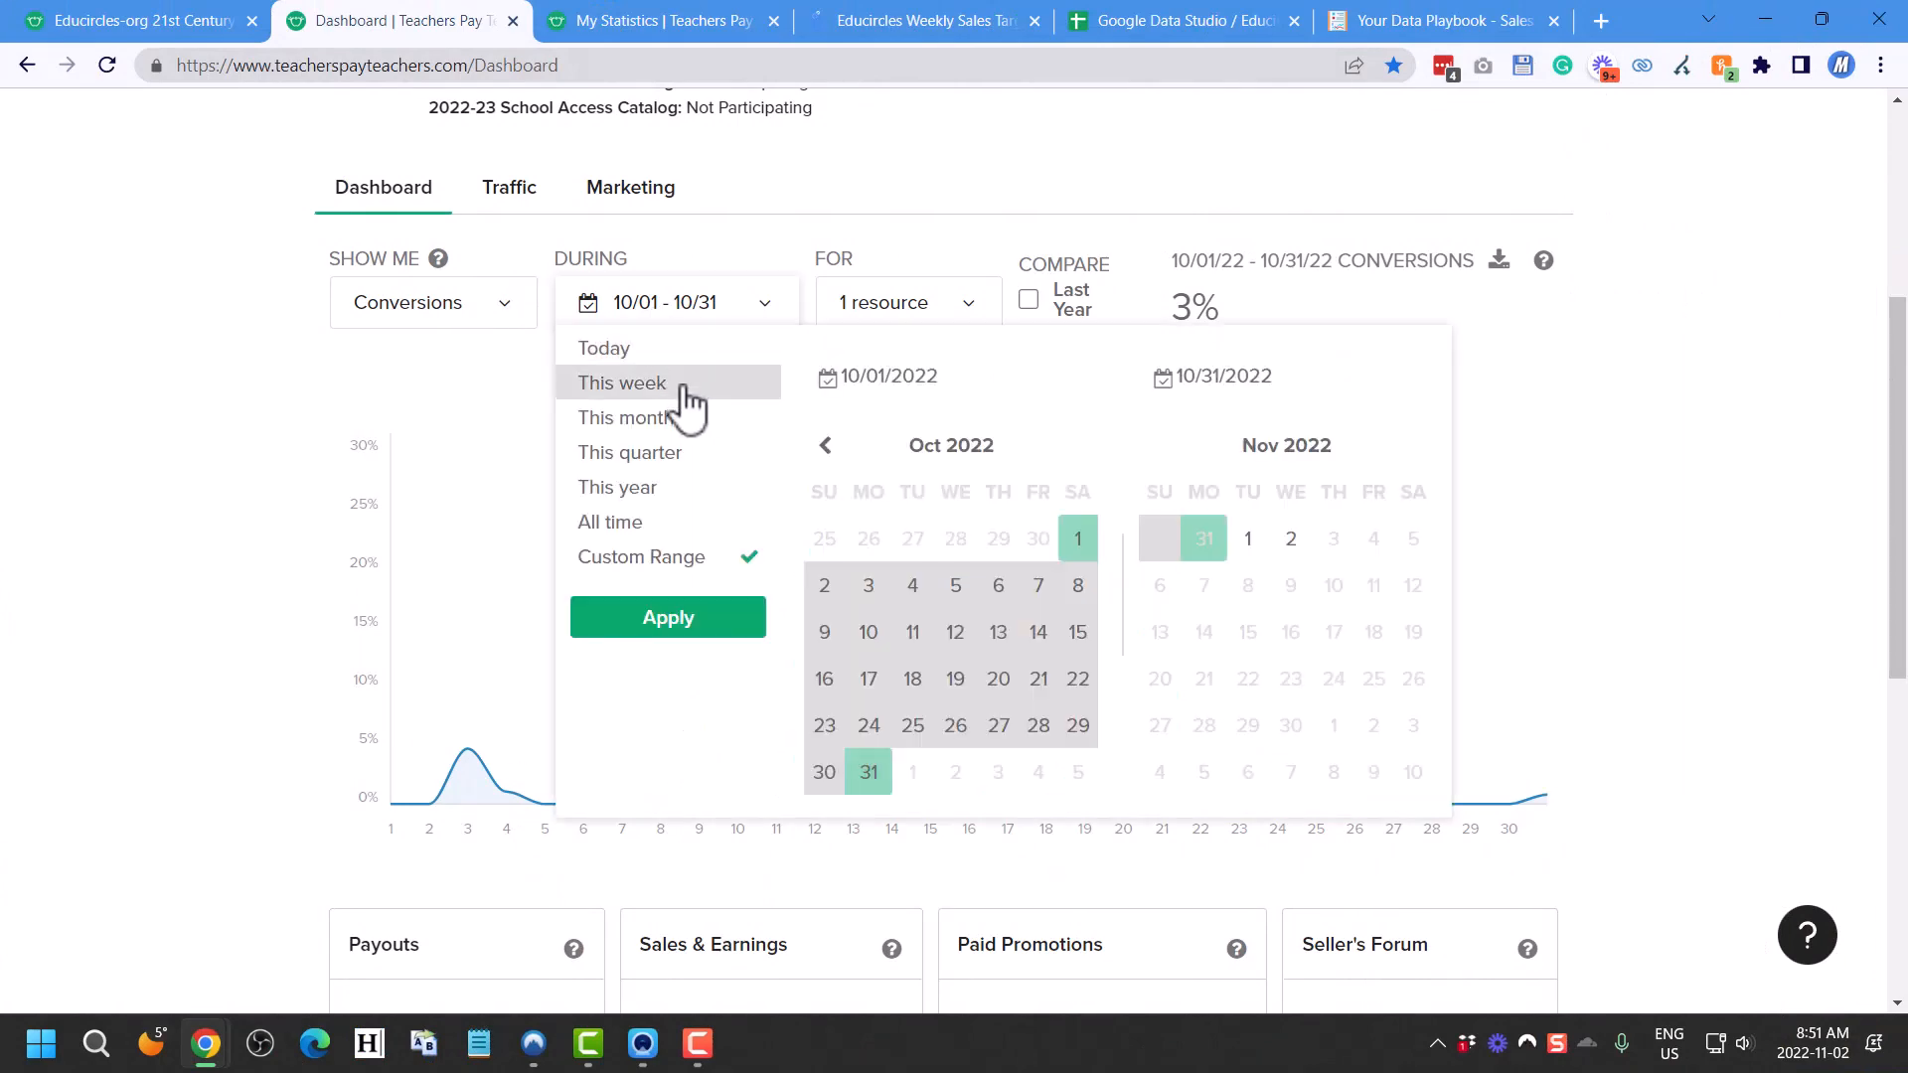